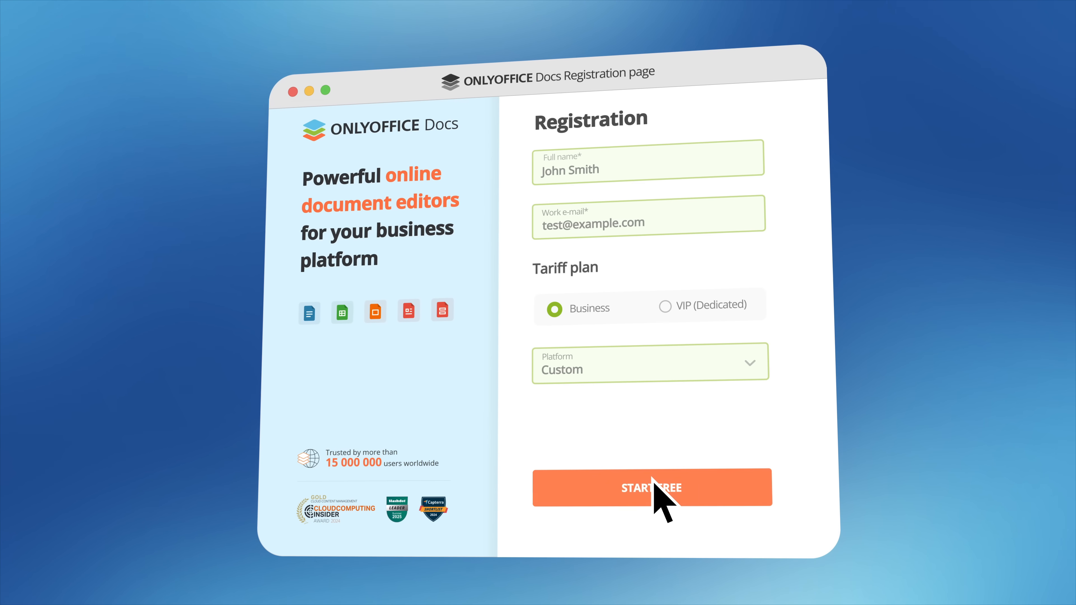
# - Submit the filled registration with Business tariff and Custom platform via START FREE
pyautogui.click(650, 487)
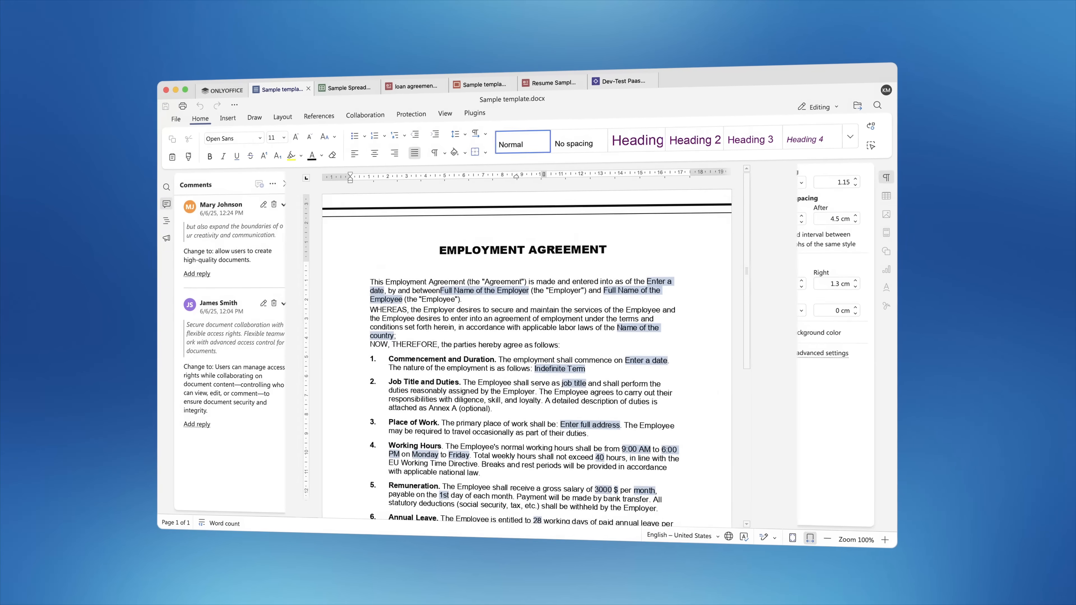
# - Turn on Track Changes in Collaboration to colour-highlight the two co-authors' edits
pyautogui.click(349, 86)
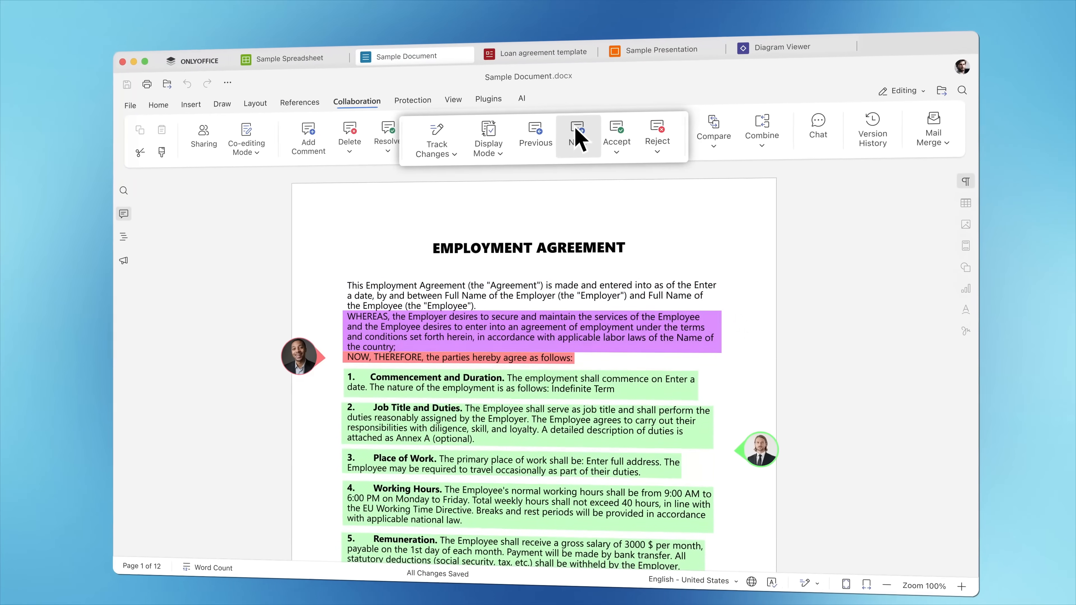
# - Jump to the next tracked change, then show Version History with three saved versions
pyautogui.click(656, 131)
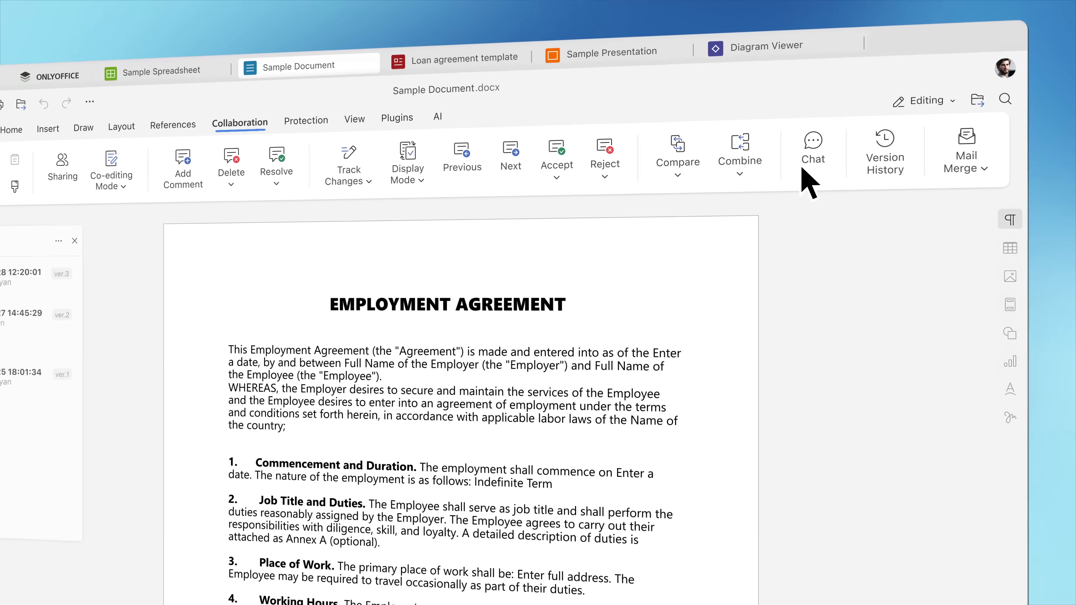
pyautogui.click(884, 150)
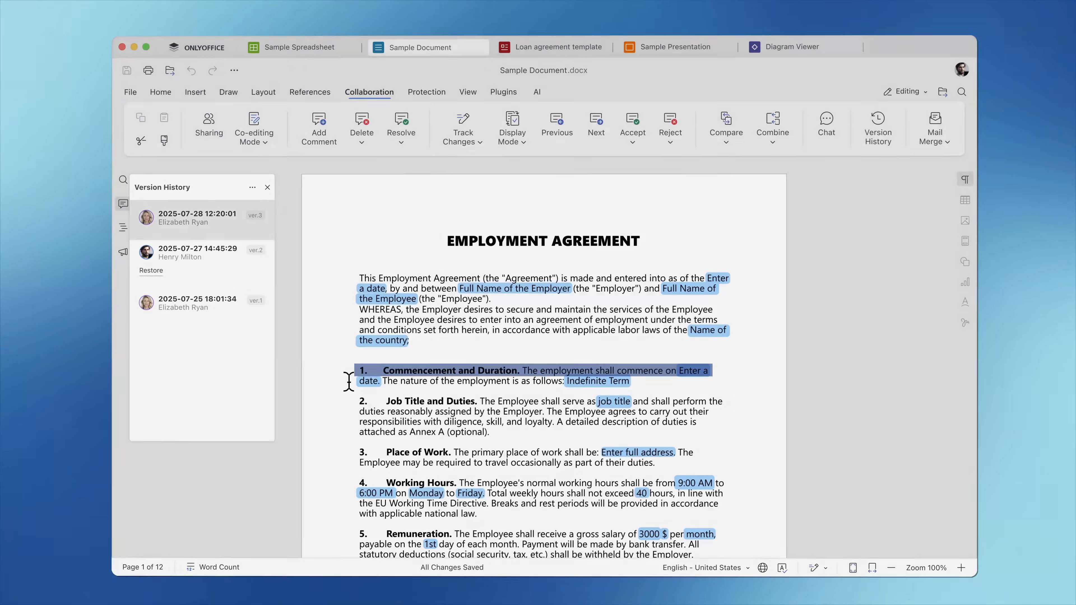
# - Select section 1 text, then view the api.onlyoffice.com Playground's document and spreadsheet samples
pyautogui.click(535, 91)
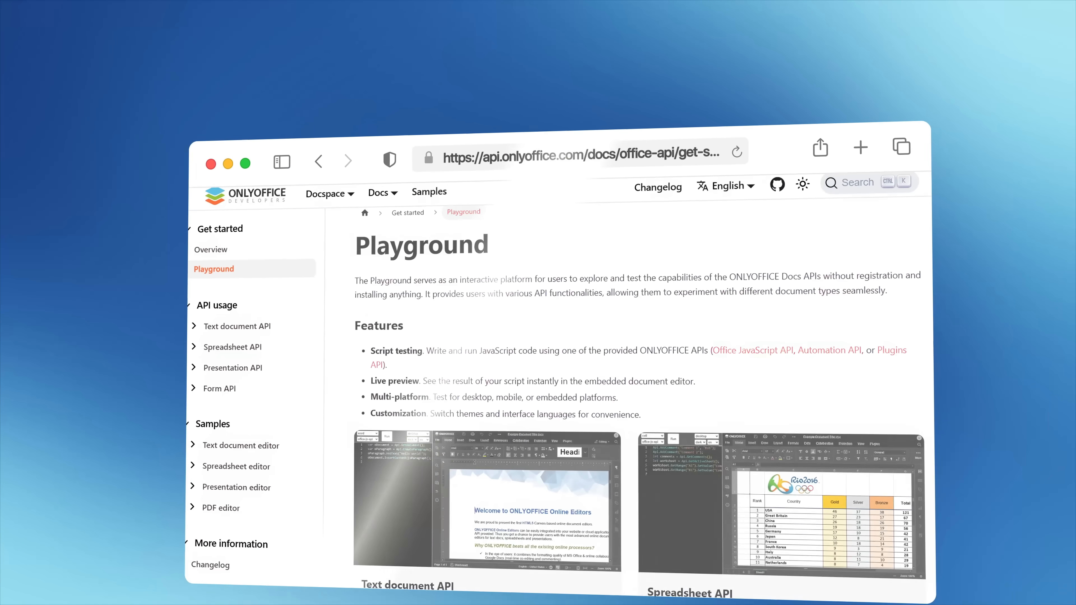
pyautogui.scroll(-3)
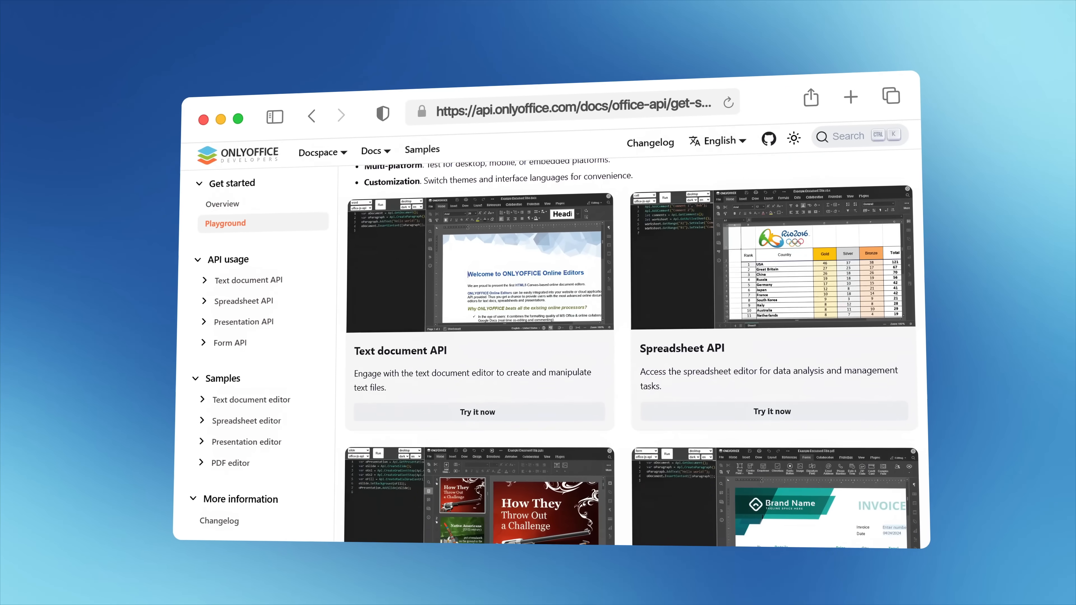